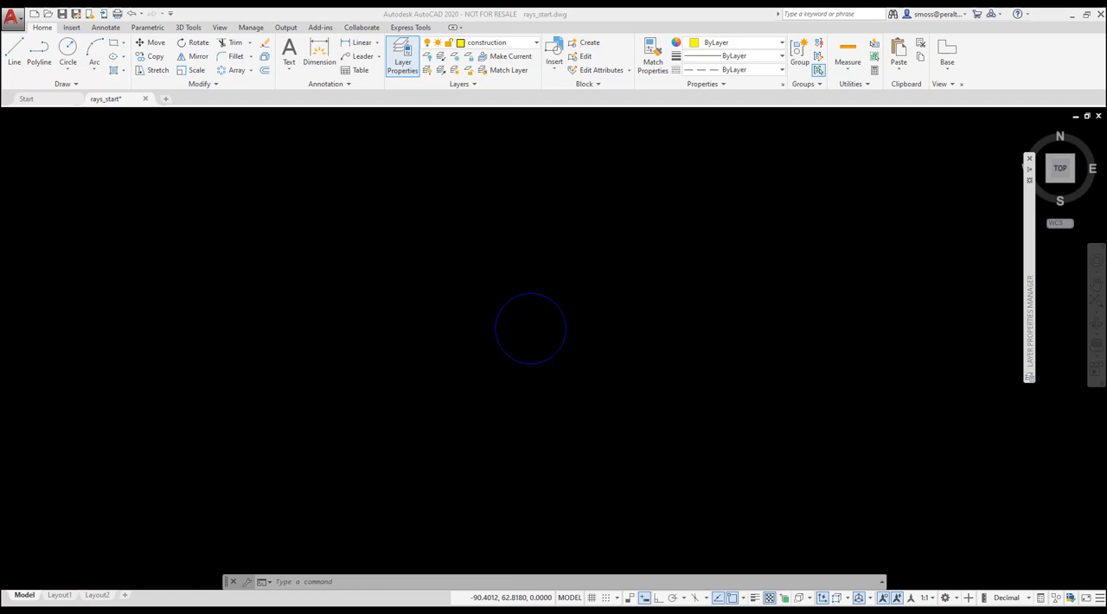
pyautogui.moveTo(587, 391)
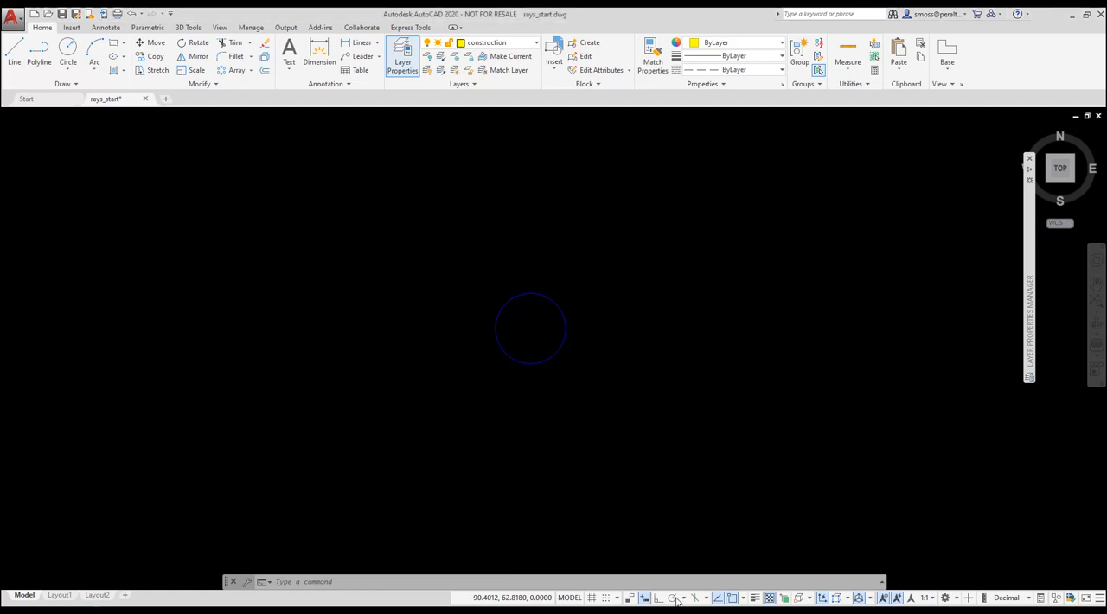
# Turn on polar angle tracking and show its angle increments.
pyautogui.click(680, 597)
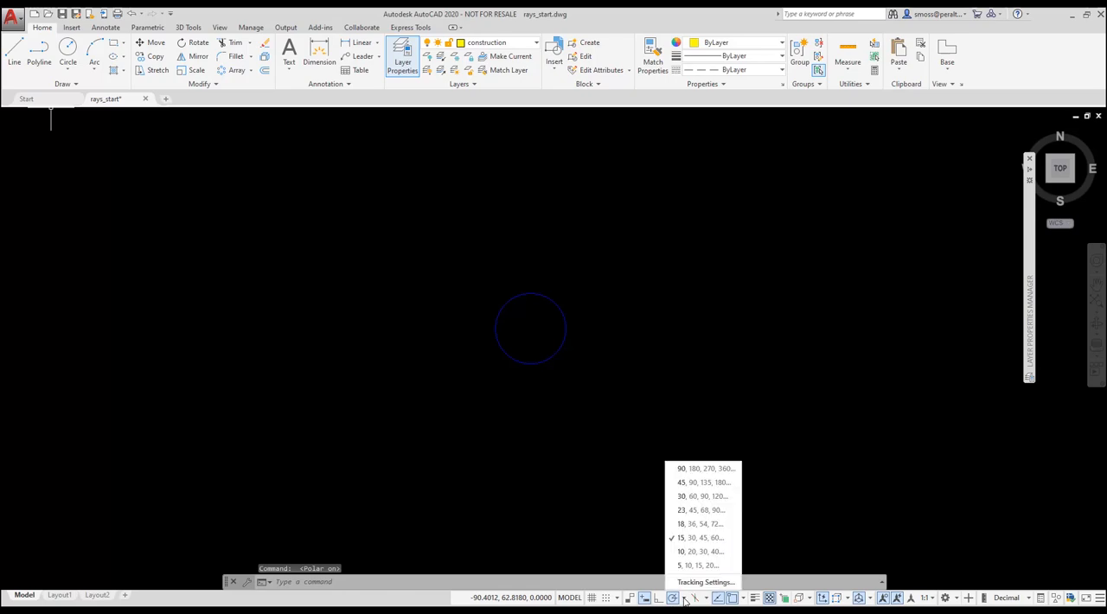
pyautogui.moveTo(726, 540)
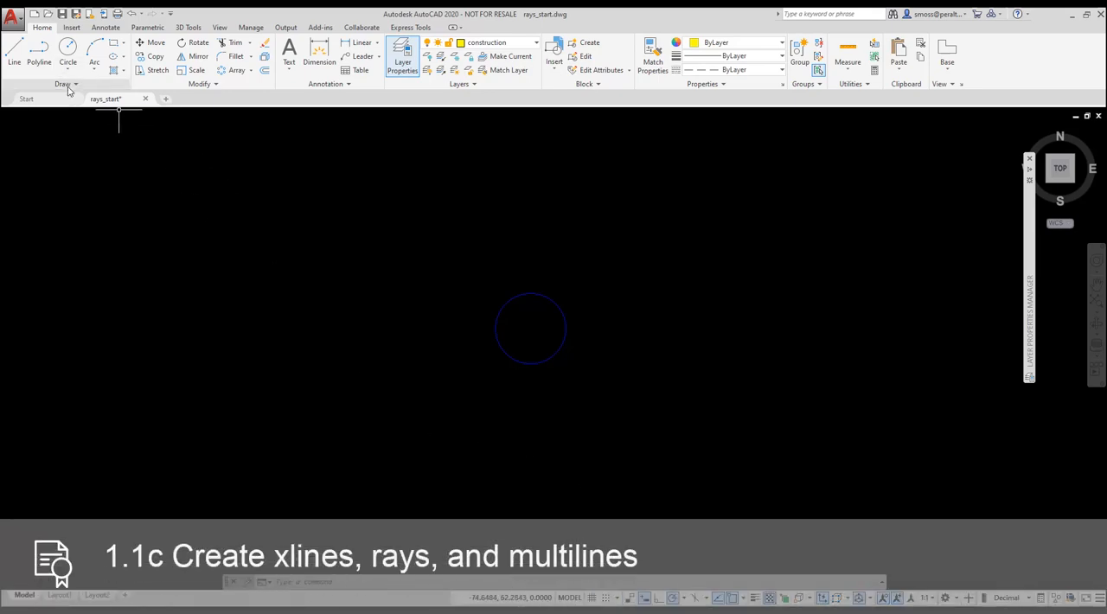
pyautogui.click(61, 85)
pyautogui.write('6')
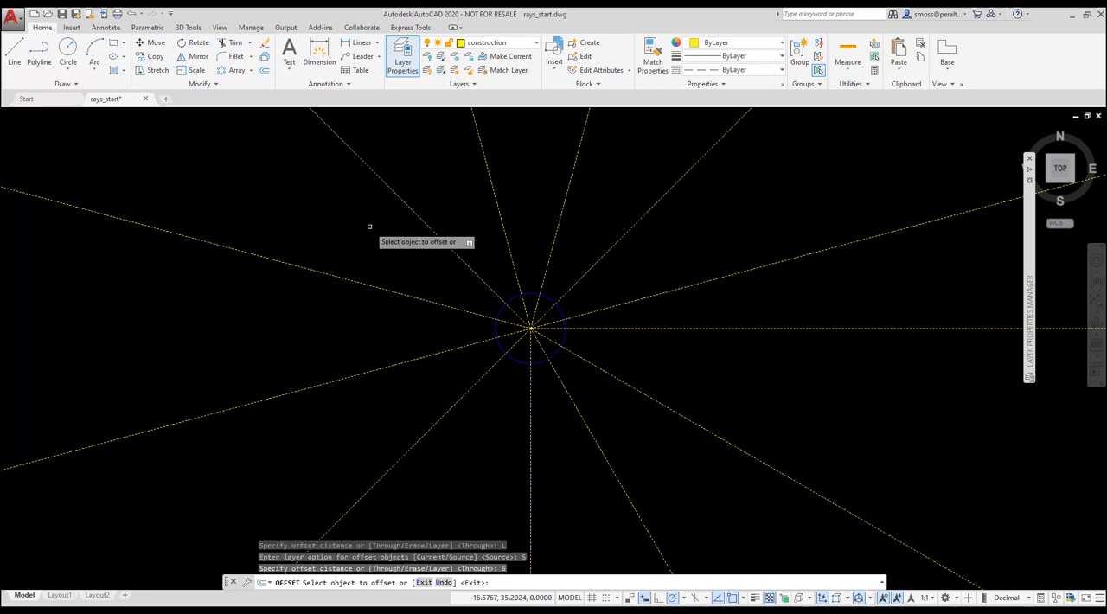
pyautogui.moveTo(464, 259)
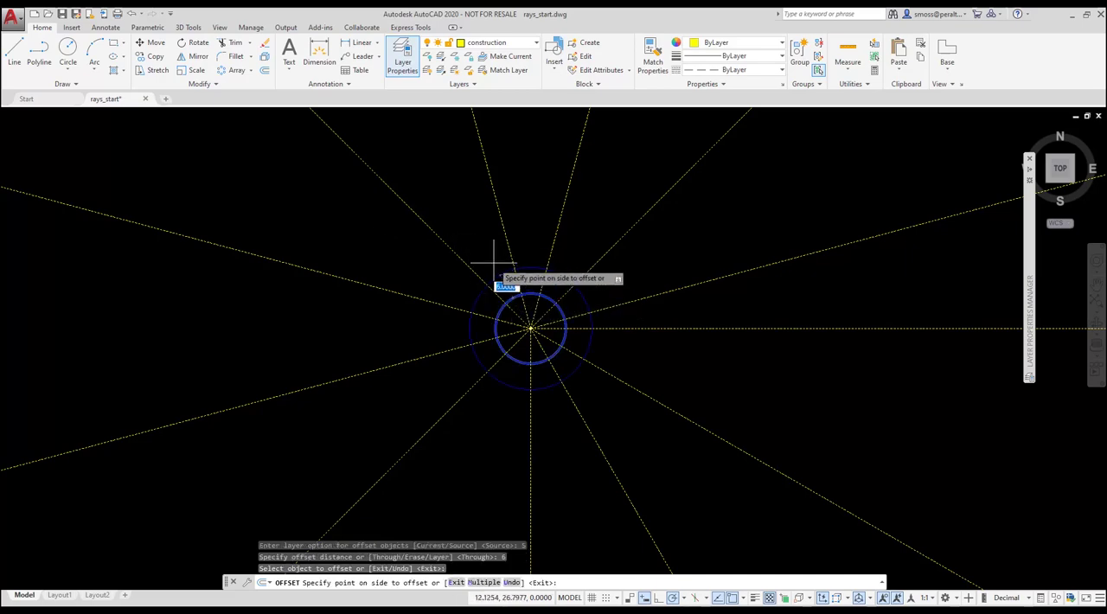
# Offset the circle outward twice more, forming evenly spaced concentric rings.
pyautogui.click(484, 255)
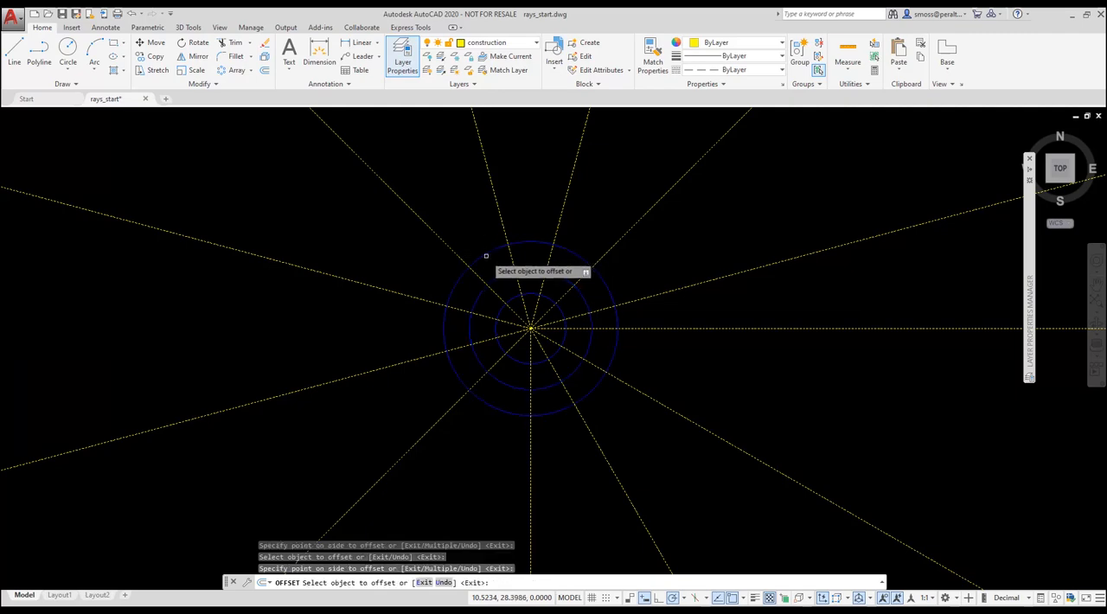
pyautogui.click(485, 255)
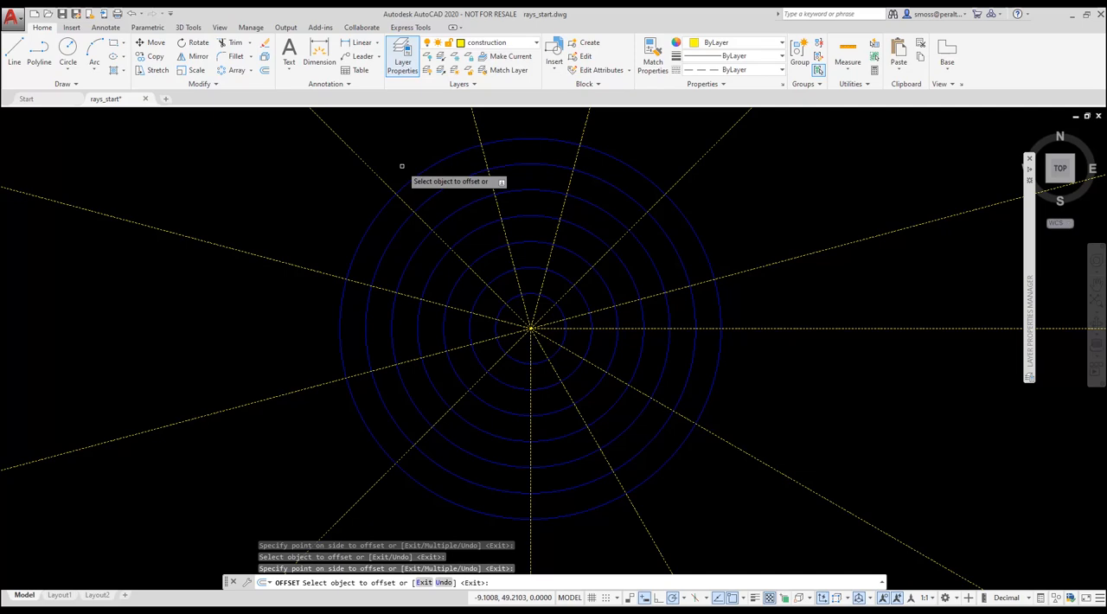
pyautogui.rightClick(433, 181)
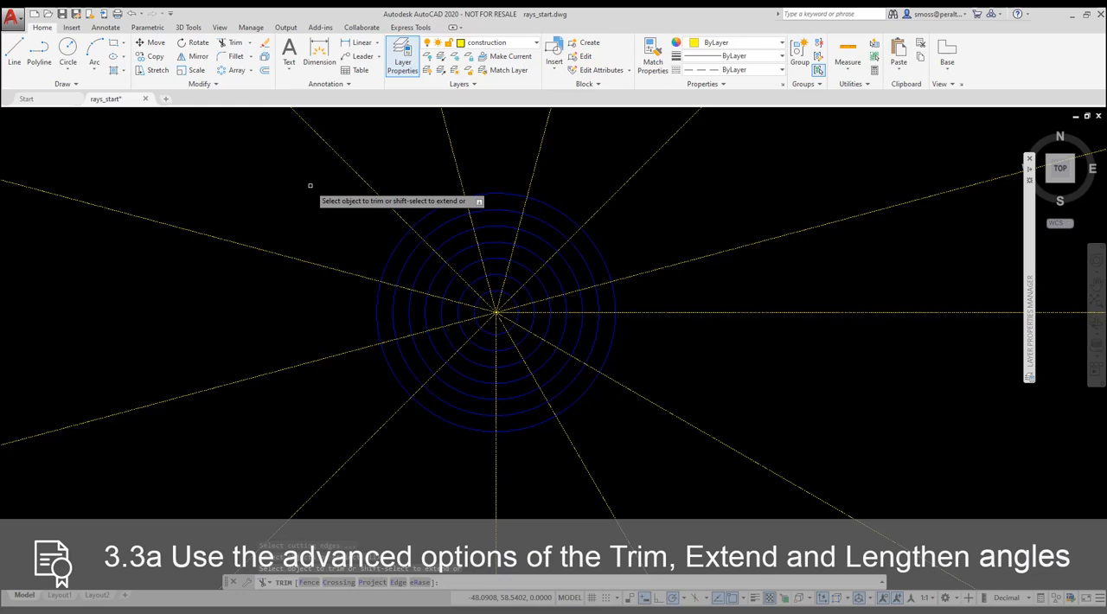
# Fence-trim the rays where the fence line crosses them.
pyautogui.rightClick(310, 186)
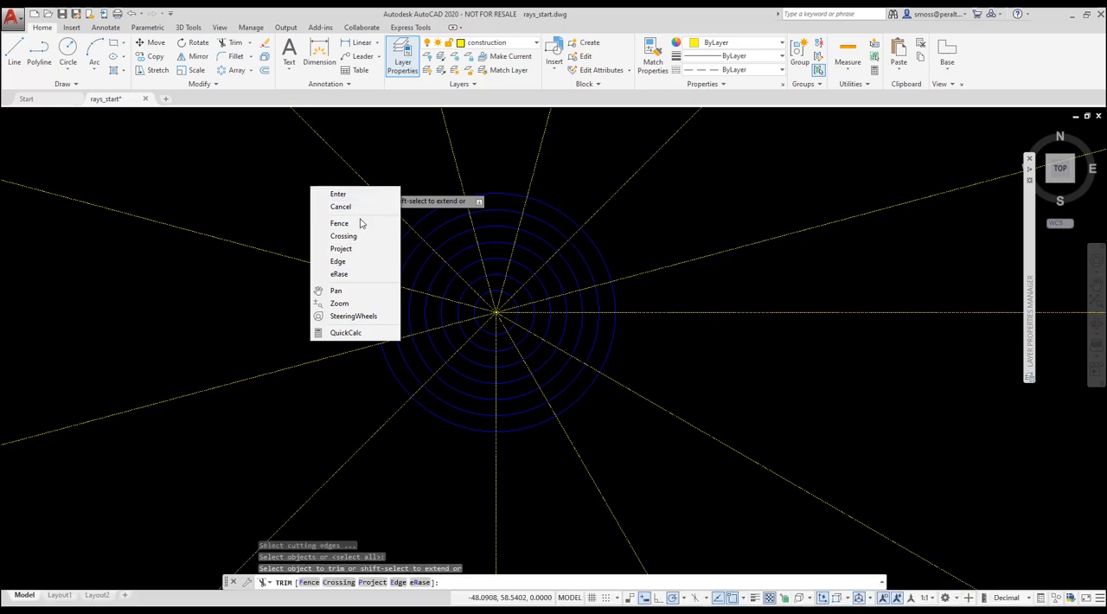
pyautogui.click(339, 223)
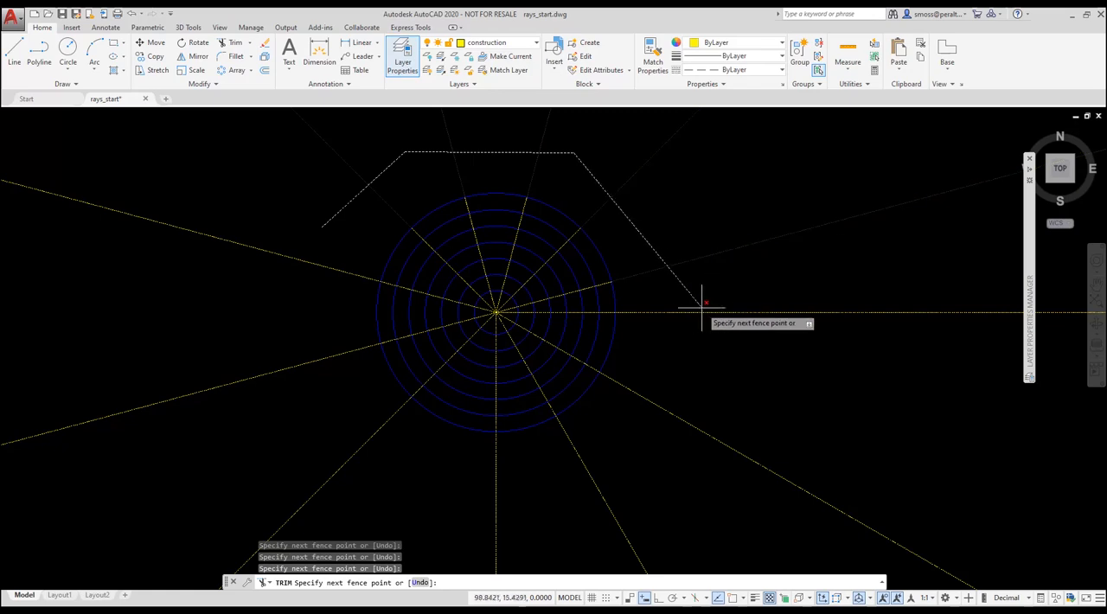
pyautogui.click(325, 475)
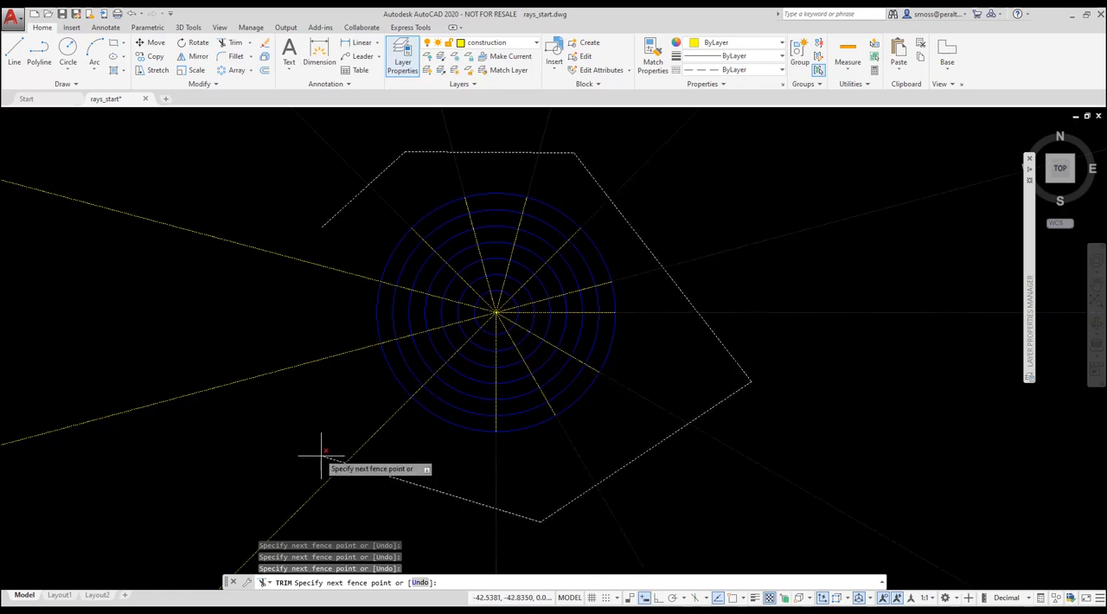
pyautogui.rightClick(307, 450)
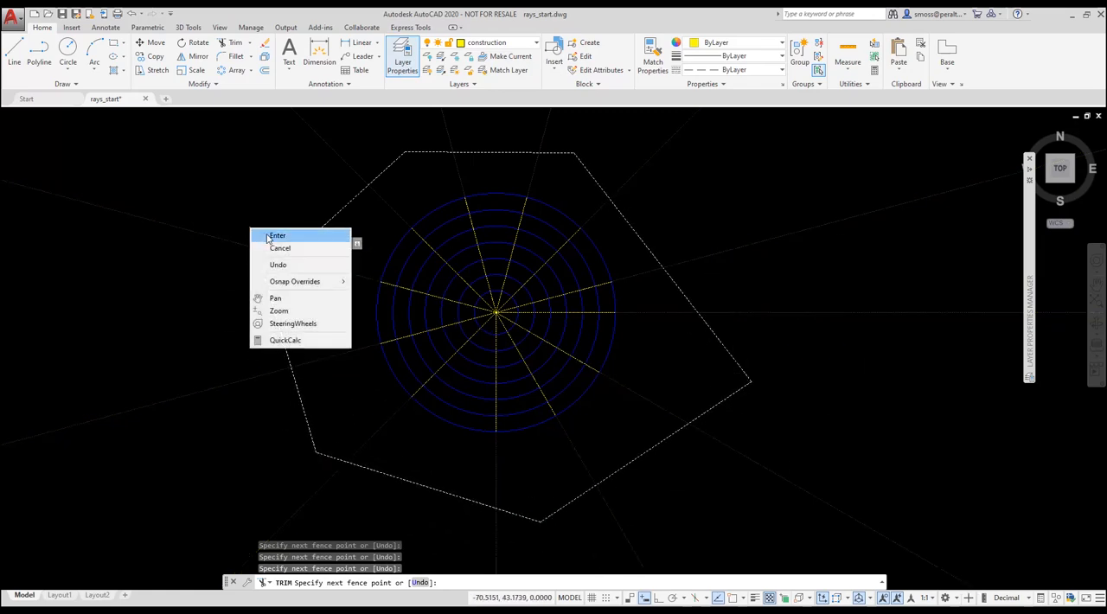
pyautogui.click(277, 235)
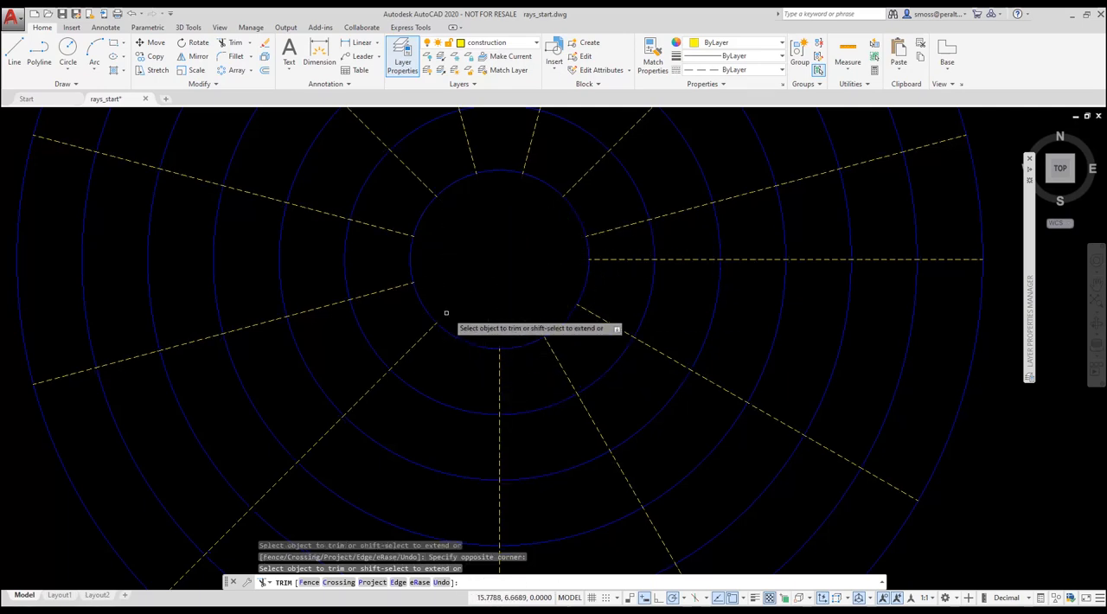
pyautogui.moveTo(490, 294)
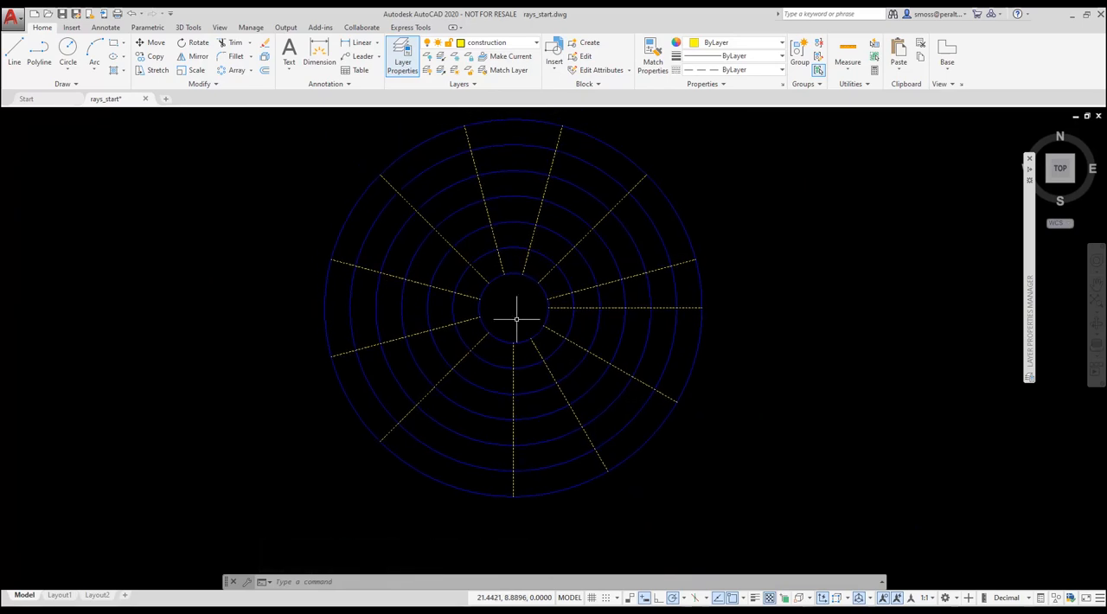
pyautogui.moveTo(571, 257)
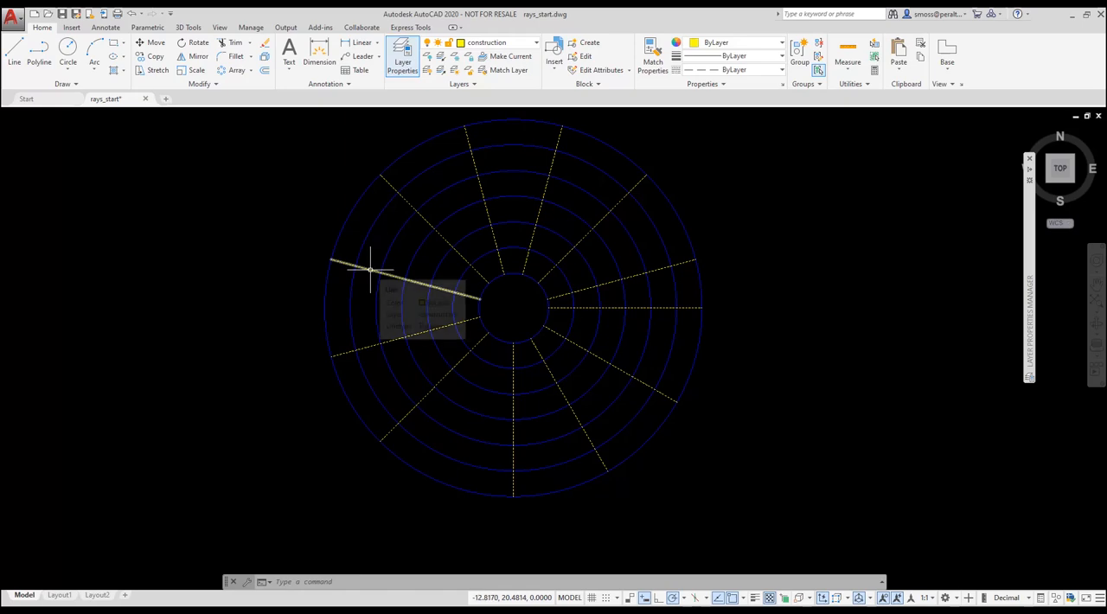
pyautogui.moveTo(393, 340)
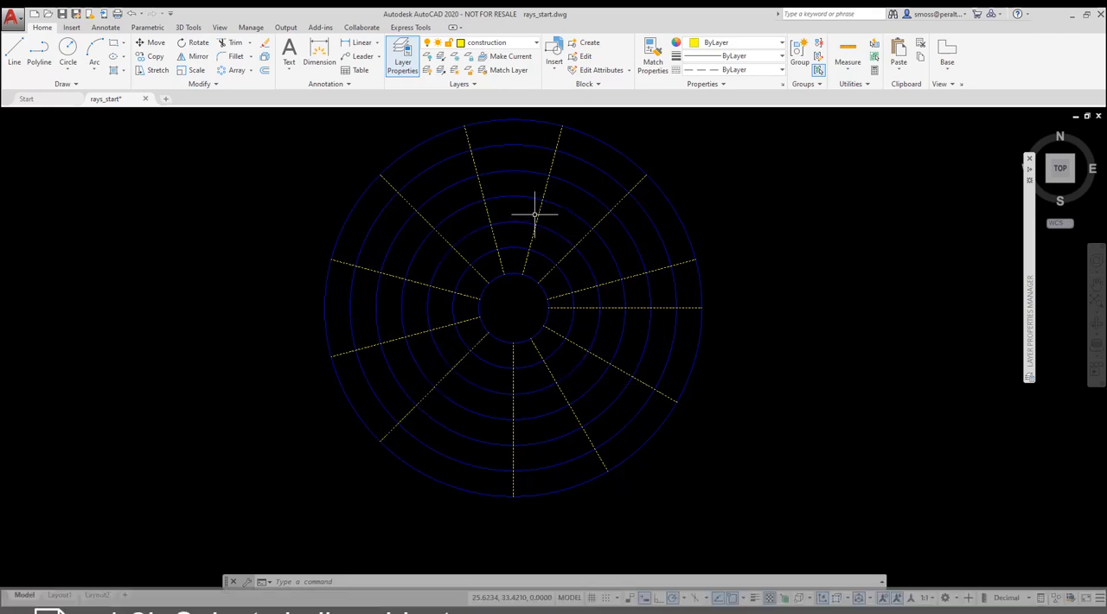
# Select all similar rays and move them onto the stitch line layer.
pyautogui.rightClick(532, 211)
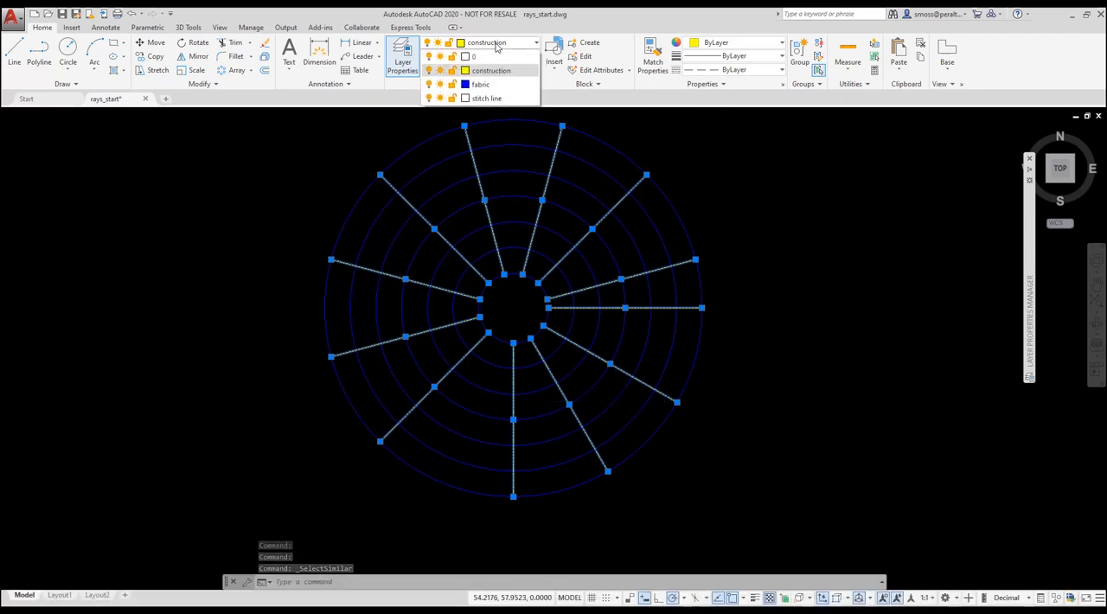
pyautogui.click(494, 98)
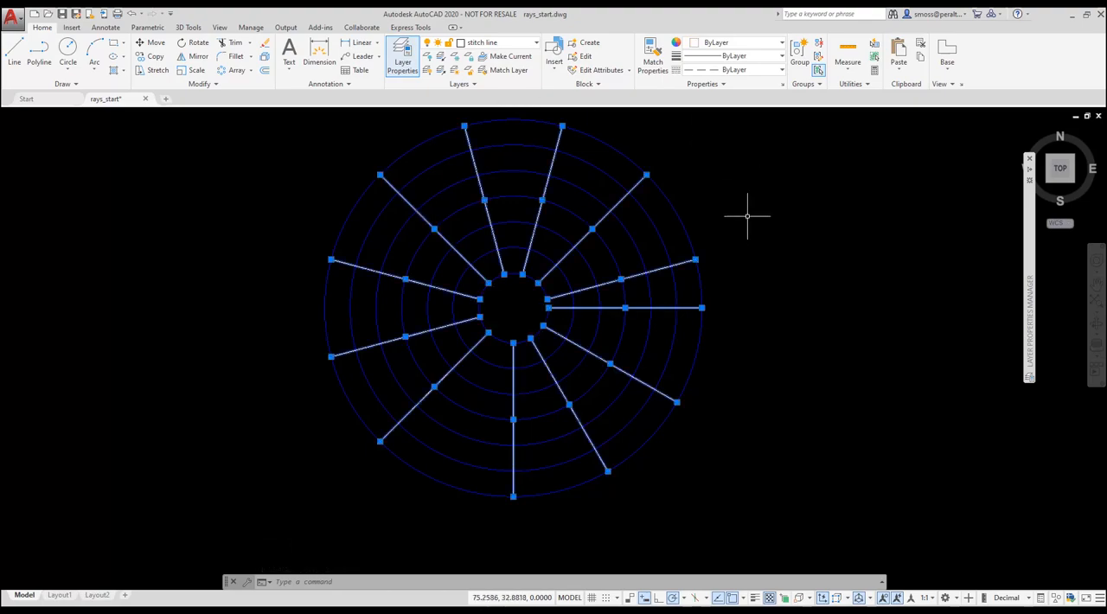